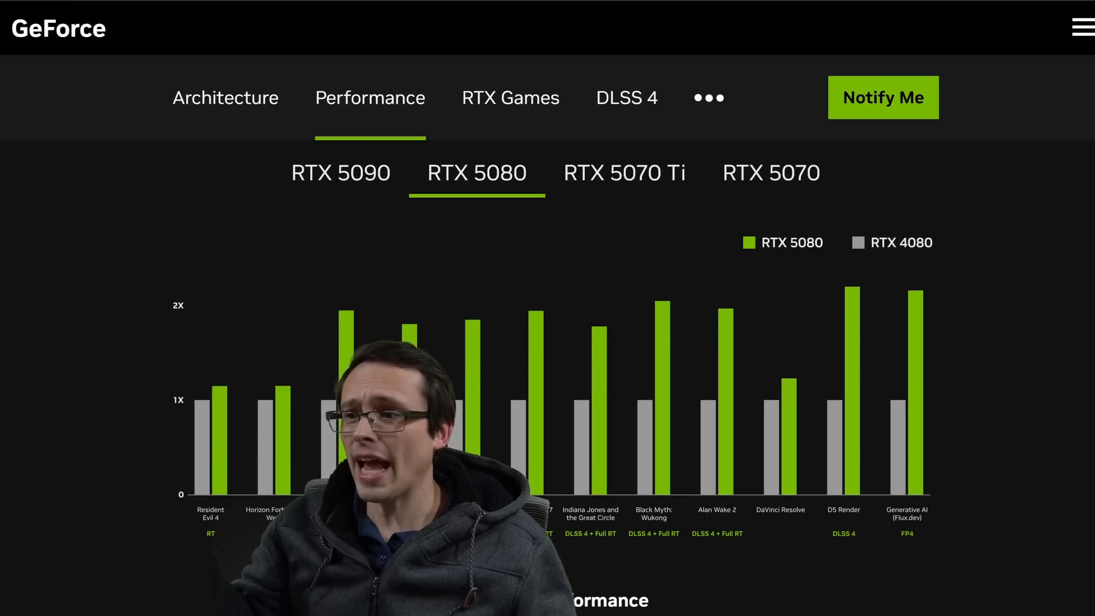
Switch the Performance chart to the RTX 5090 versus RTX 4090 comparison
click(340, 173)
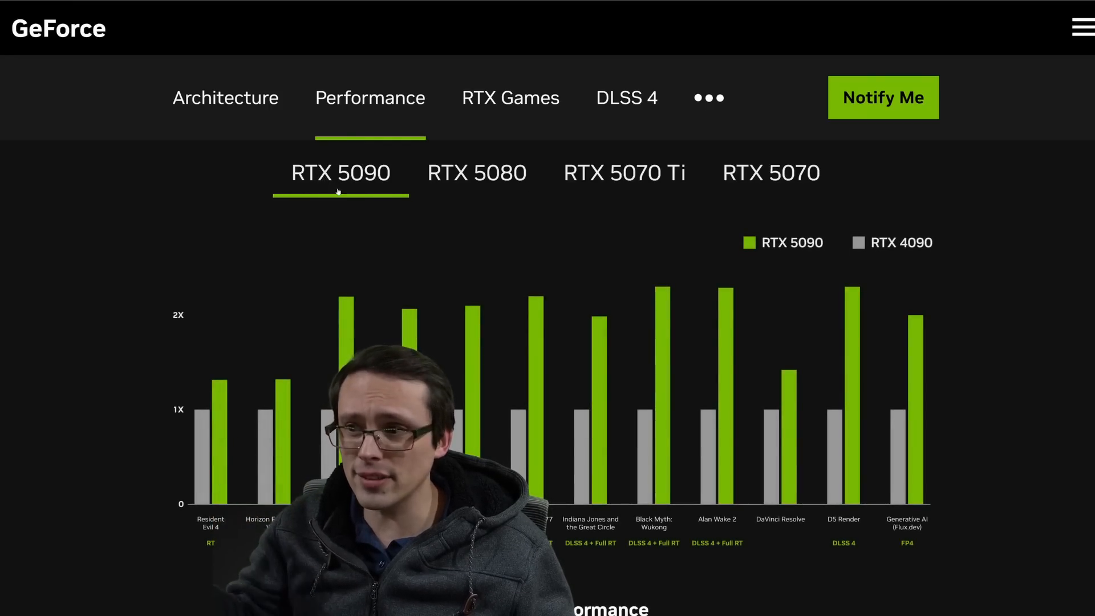